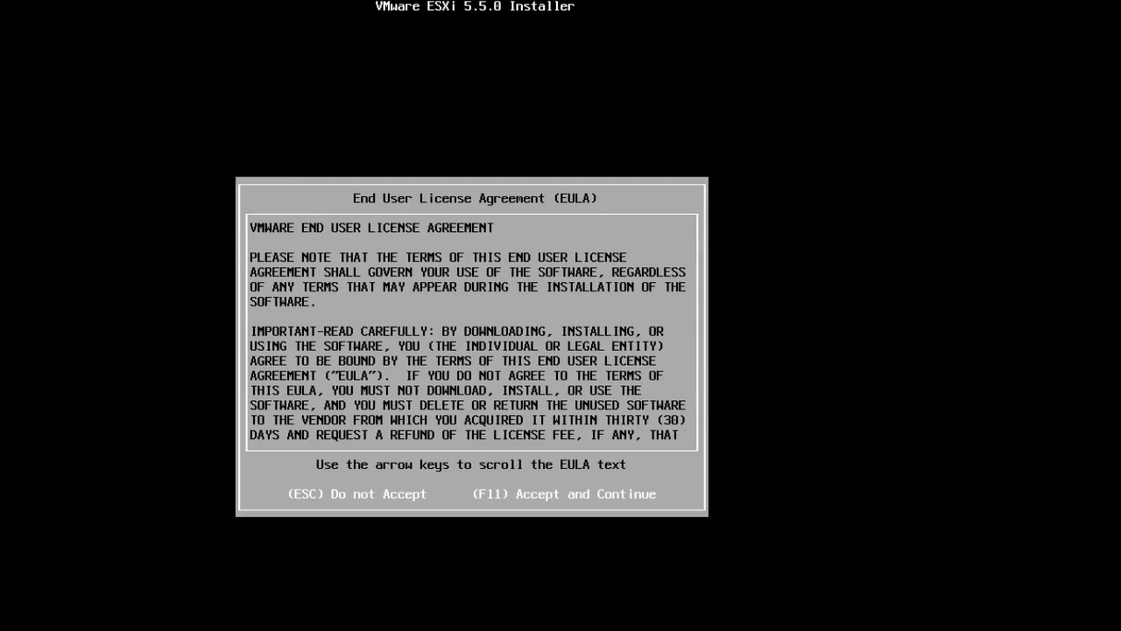
Accept the EULA, target the 10 GB virtual disk, choose the United Kingdom keyboard and set the root password.
key("f11")
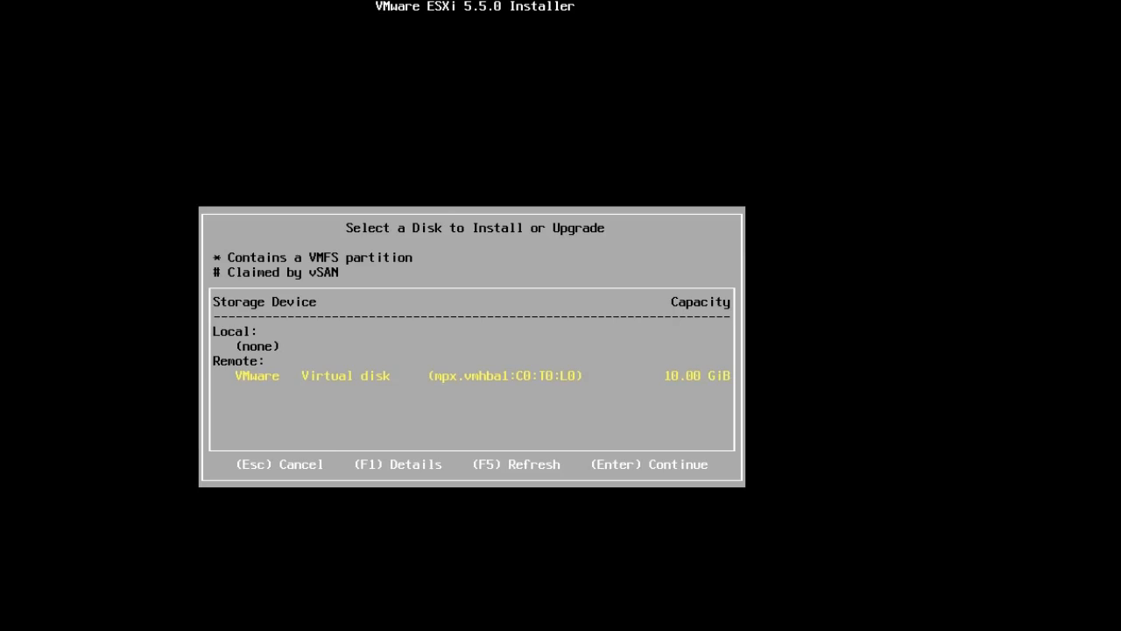
key("Return")
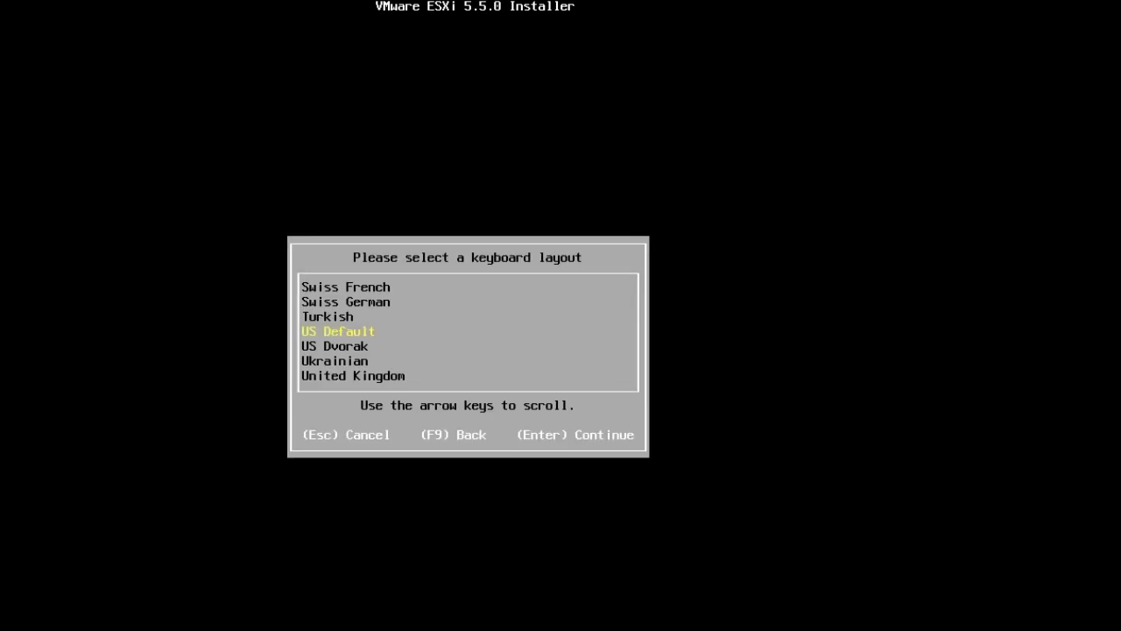
key("Down")
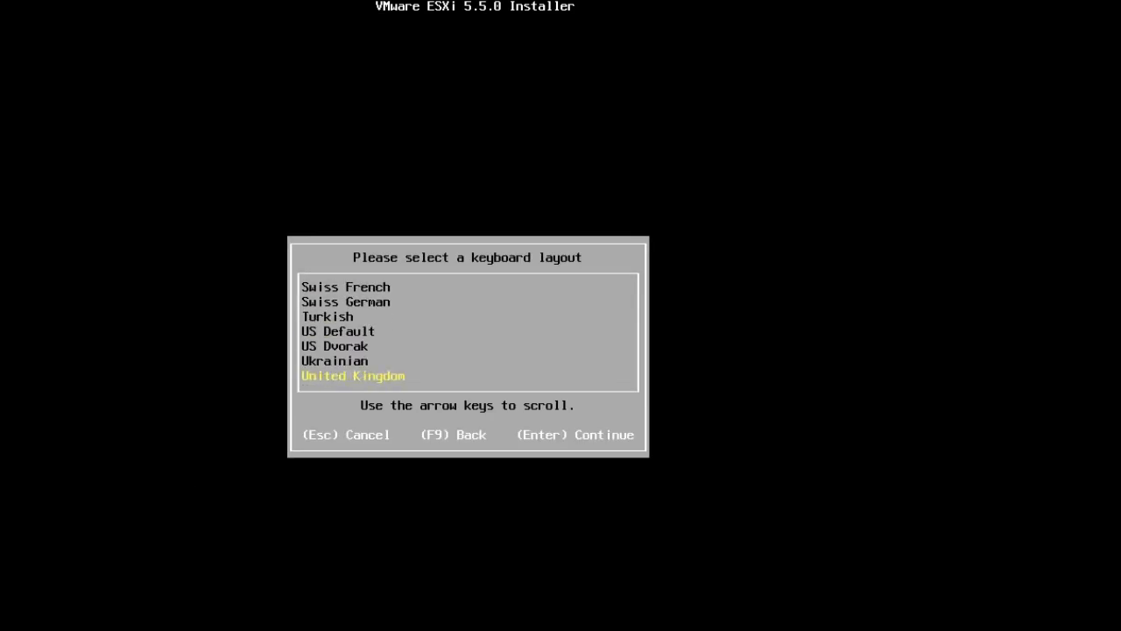
key("Return")
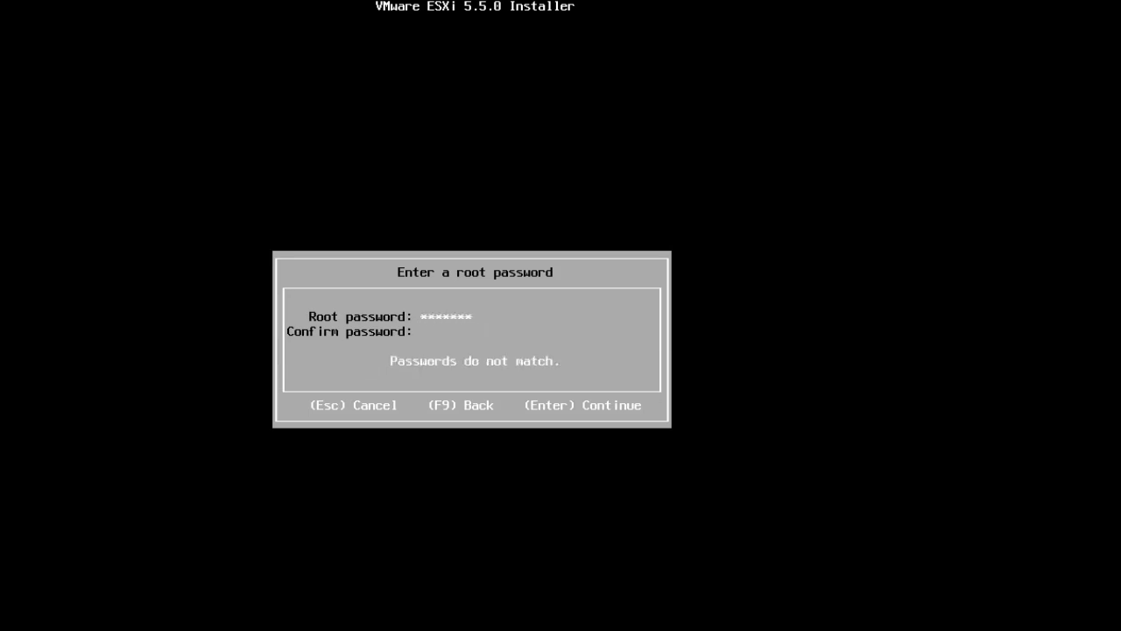
key("Return")
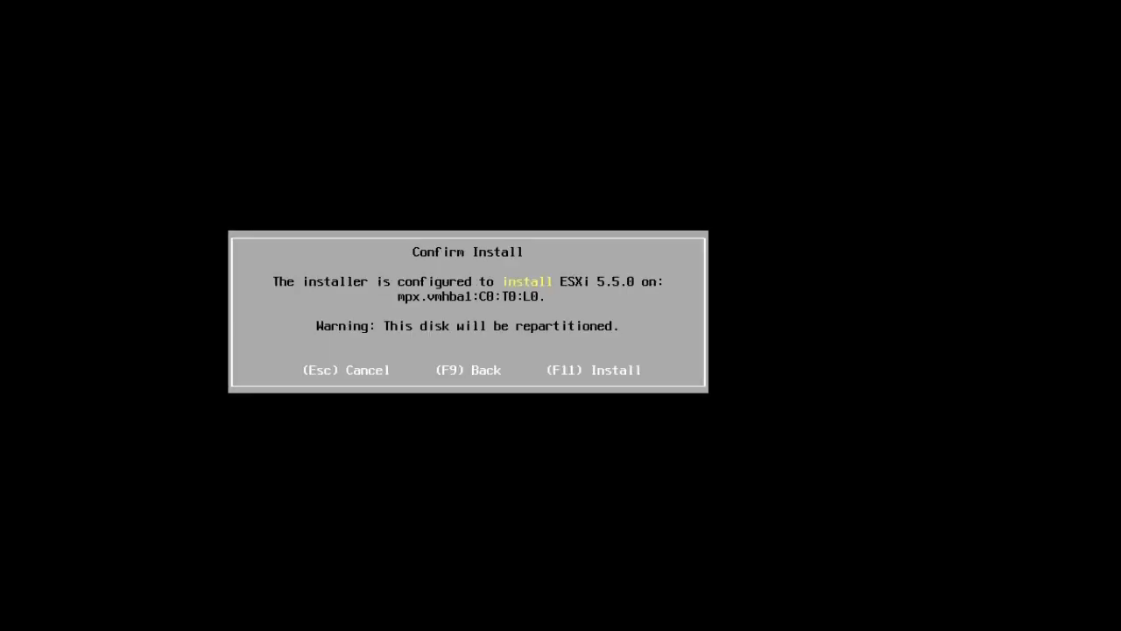
Confirm the install with F11 and reboot the host into ESXi once installation completes.
key("F11")
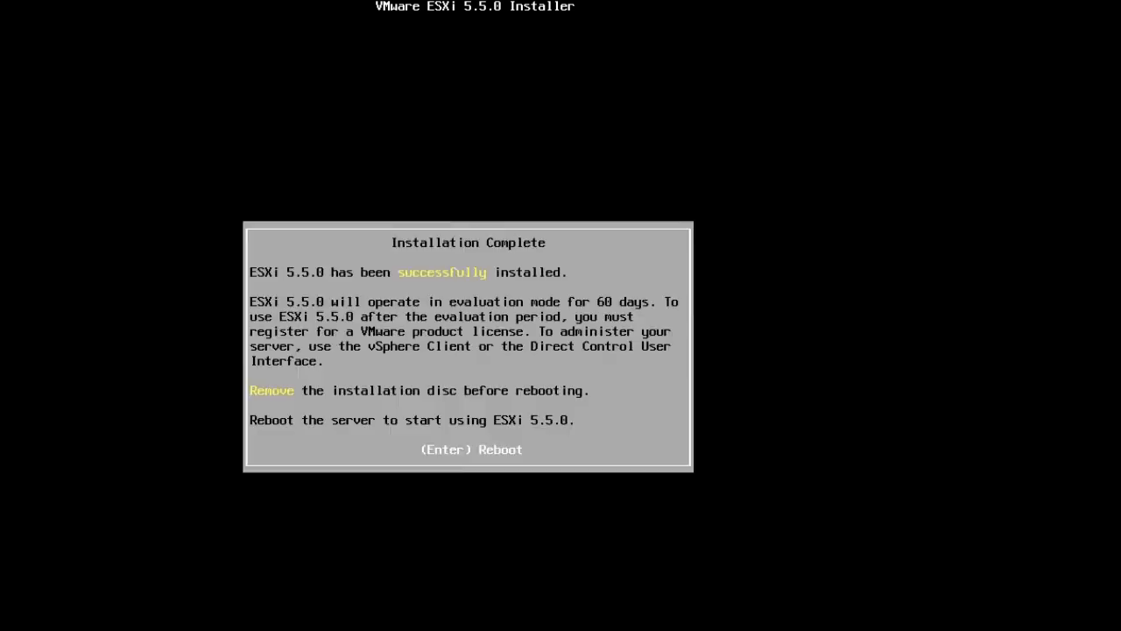
key("Return")
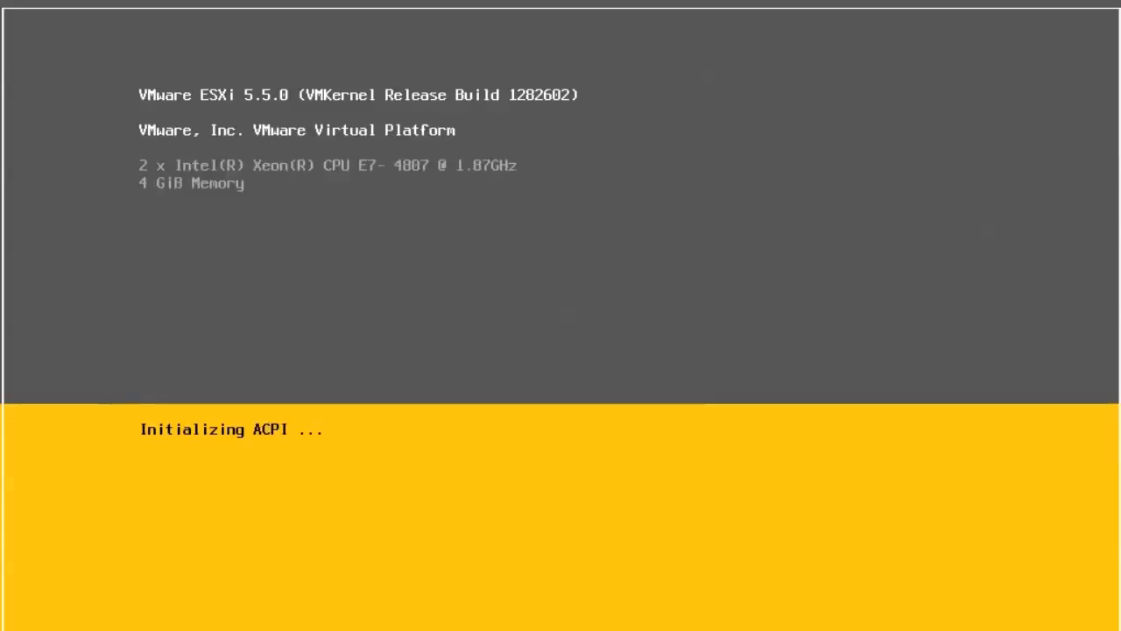